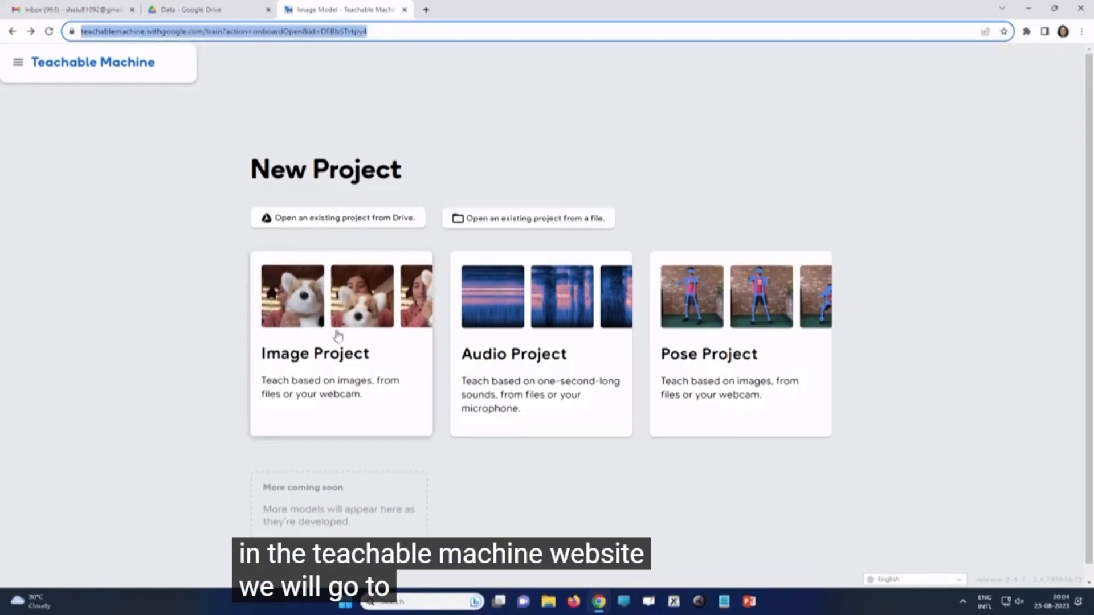
Create a new Image Project using the Standard image model
click(341, 342)
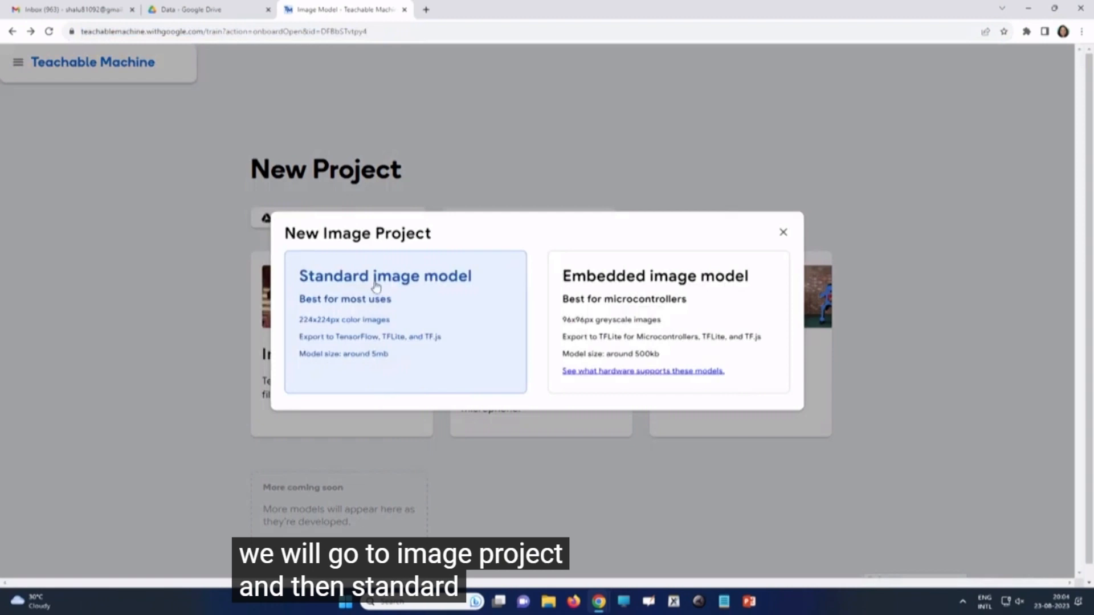
click(385, 276)
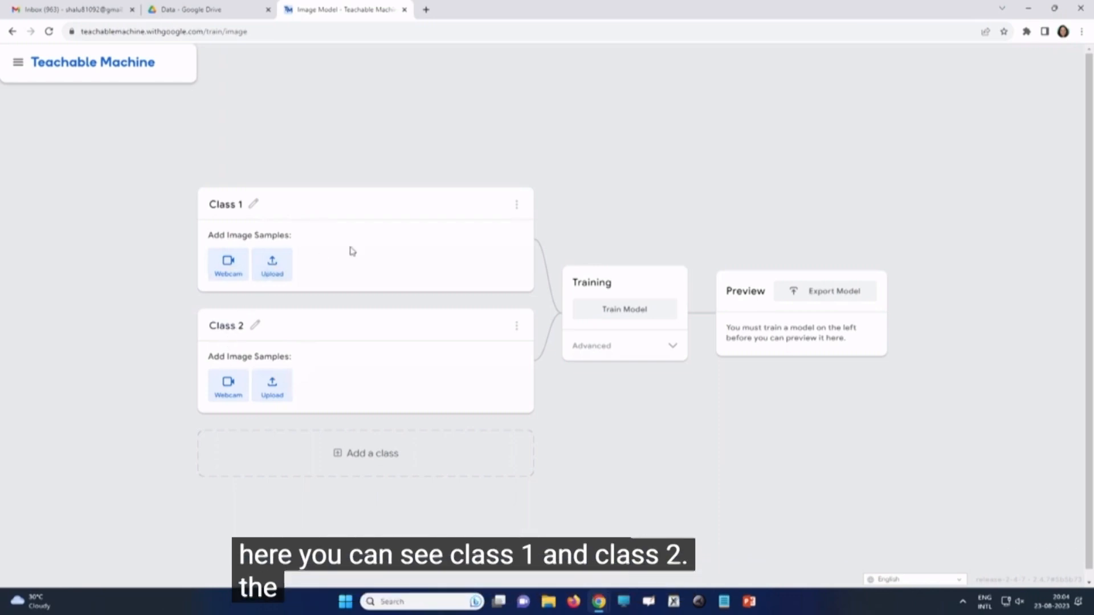
mouse_move(345, 186)
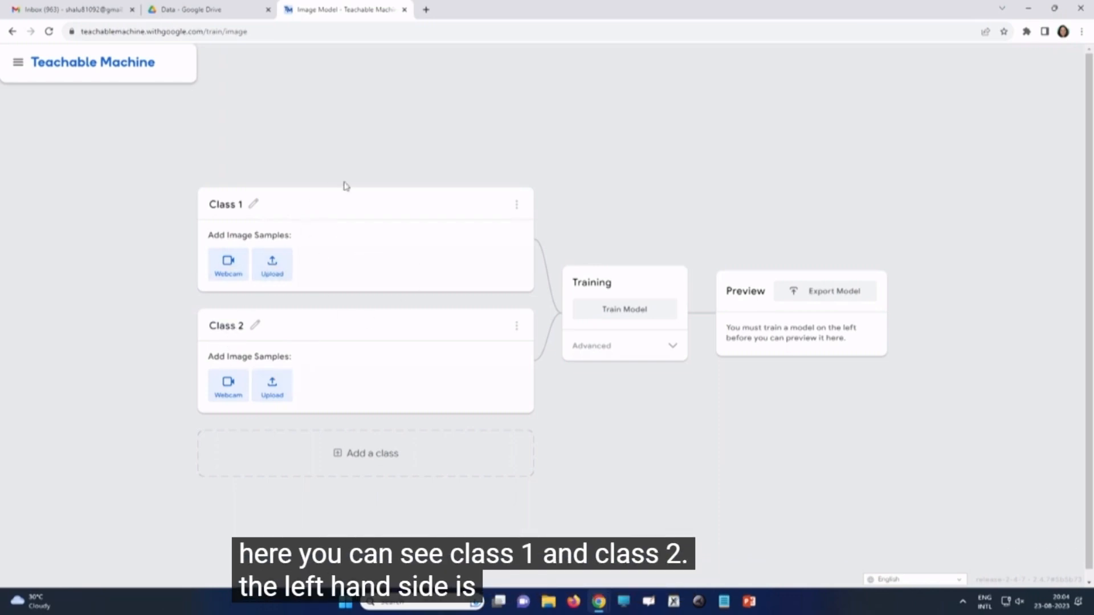
mouse_move(348, 320)
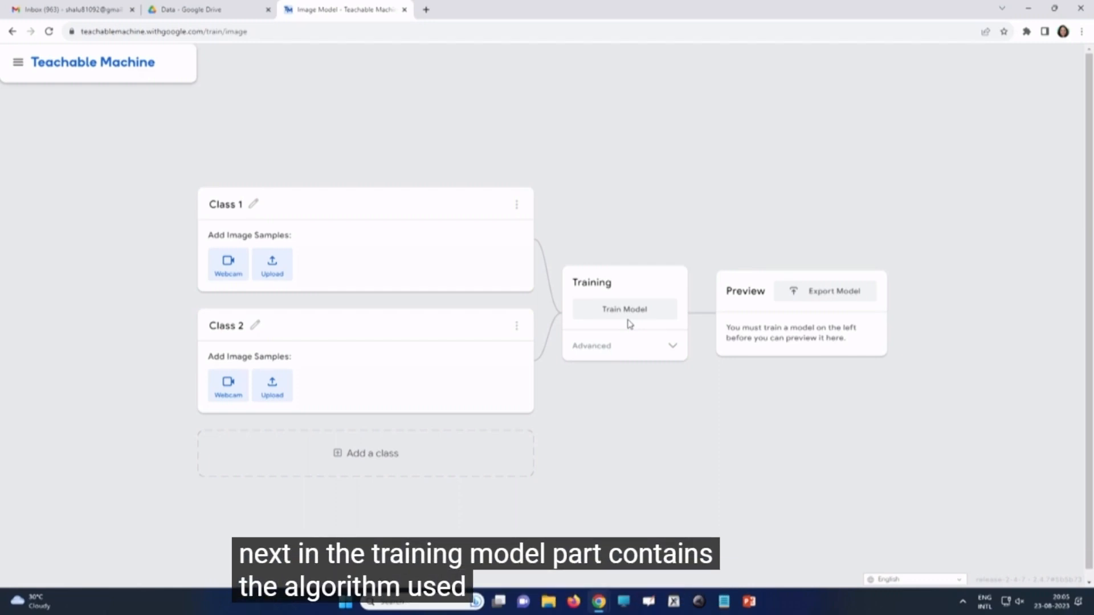
mouse_move(783, 329)
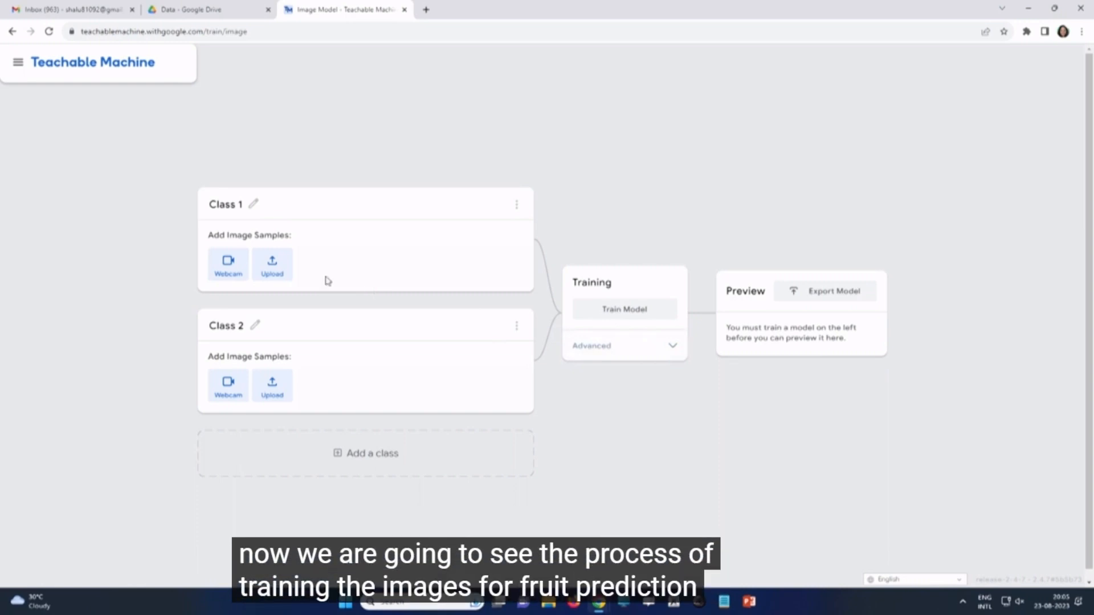
Import 21 apple images from Google Drive into Class 1 and rename it Apple
click(272, 264)
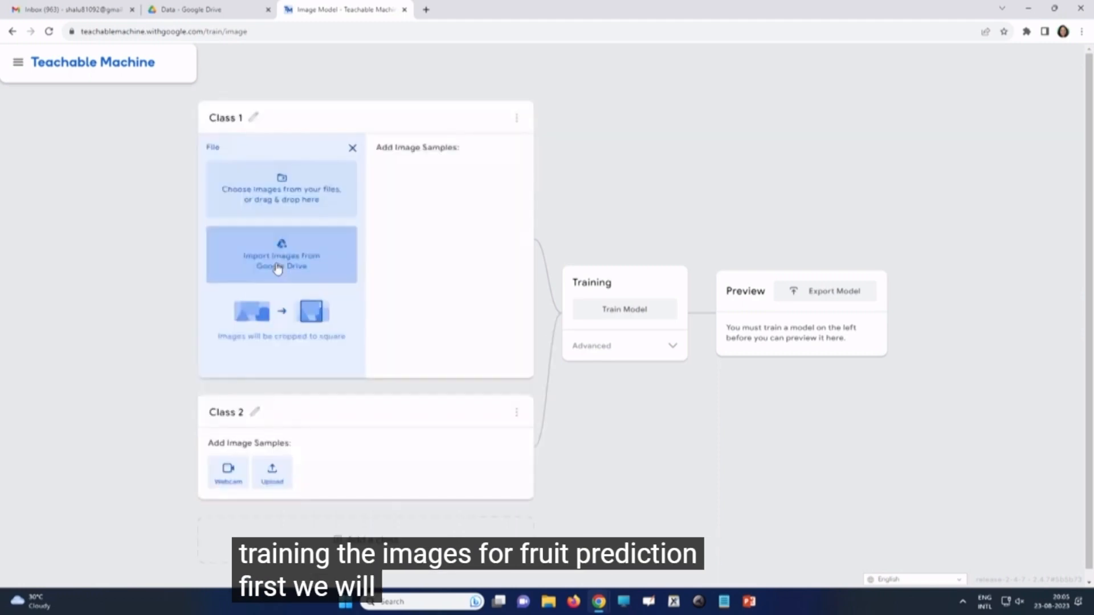
click(281, 255)
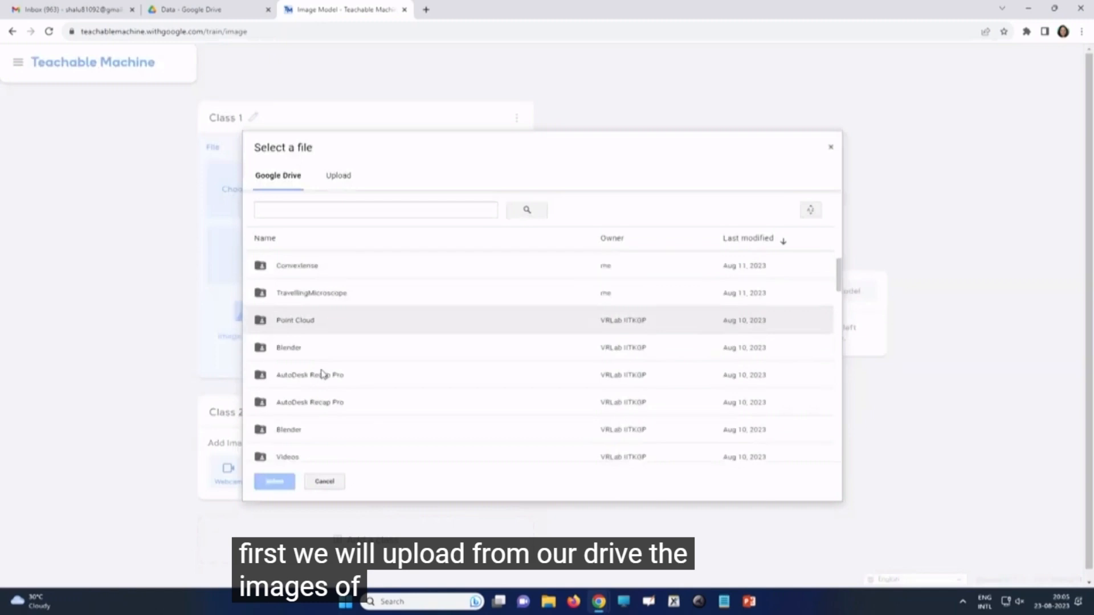
click(274, 482)
text(A)
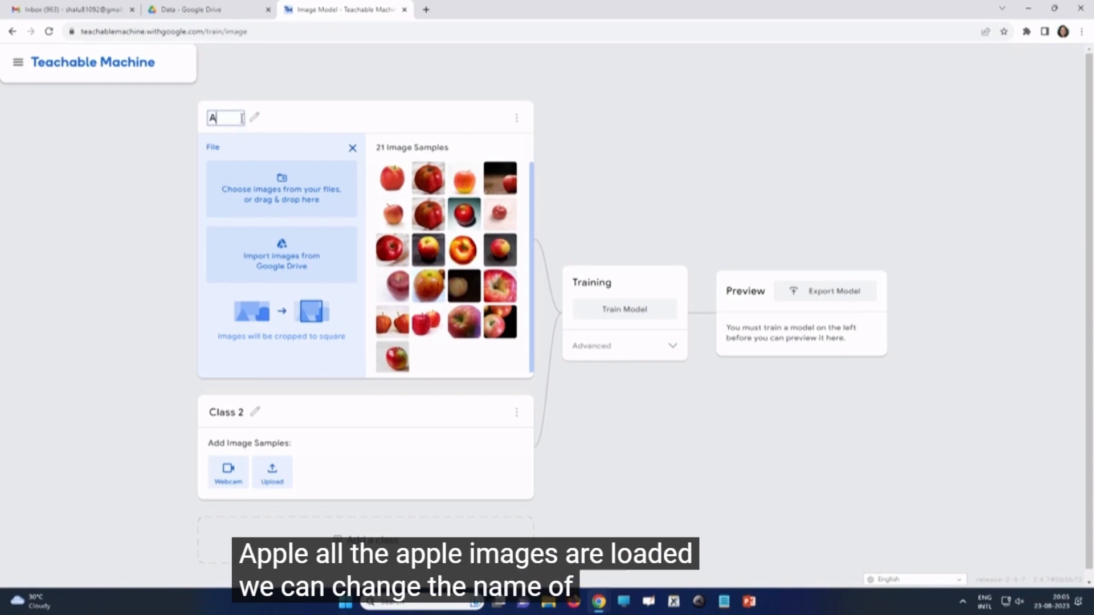
text(pple)
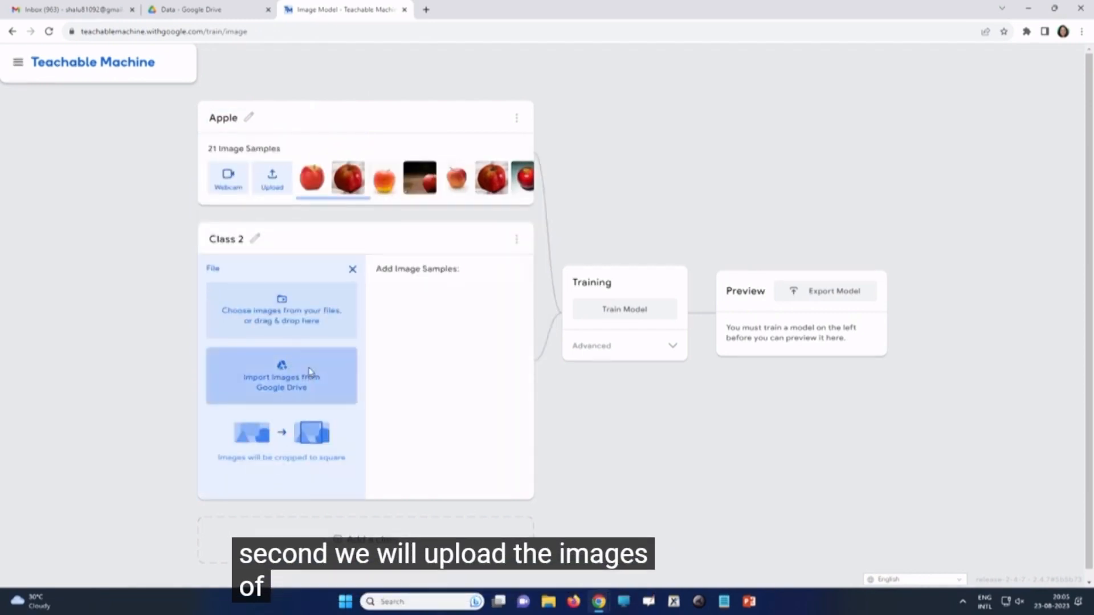
Import 21 orange images from Google Drive into Class 2 and rename it Orange
click(281, 375)
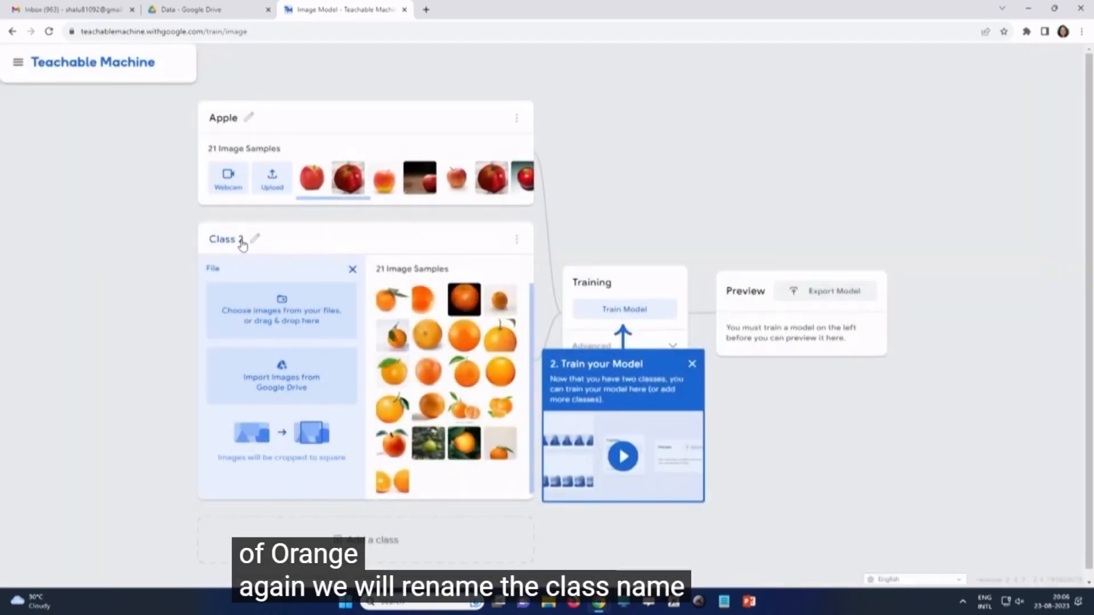
text(Orange)
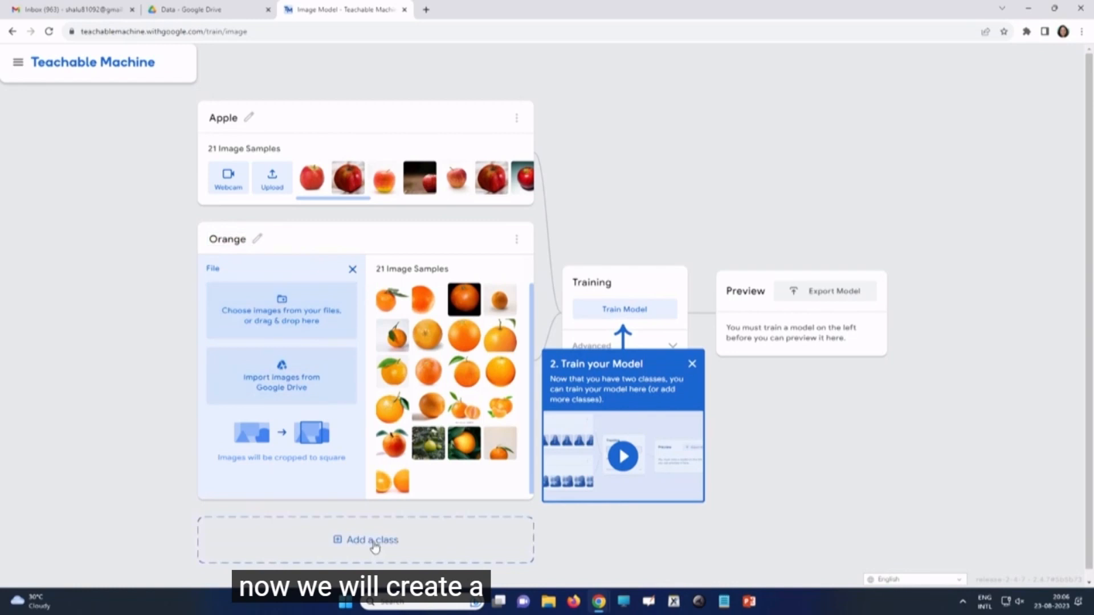
Add Class 3 with 21 banana images from Google Drive and dismiss the training tip
click(365, 540)
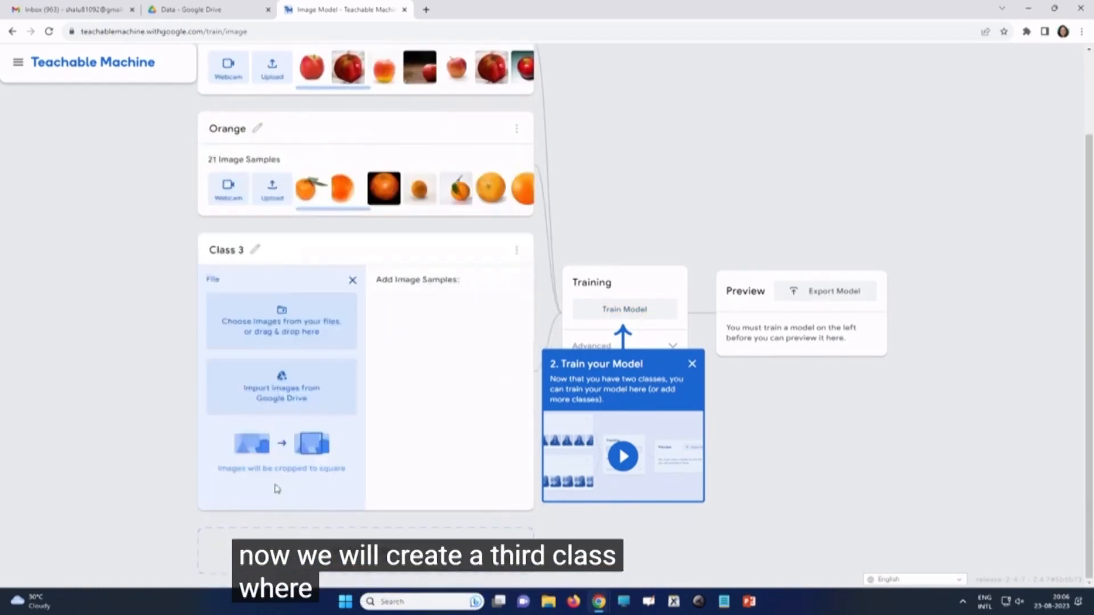
mouse_move(281, 386)
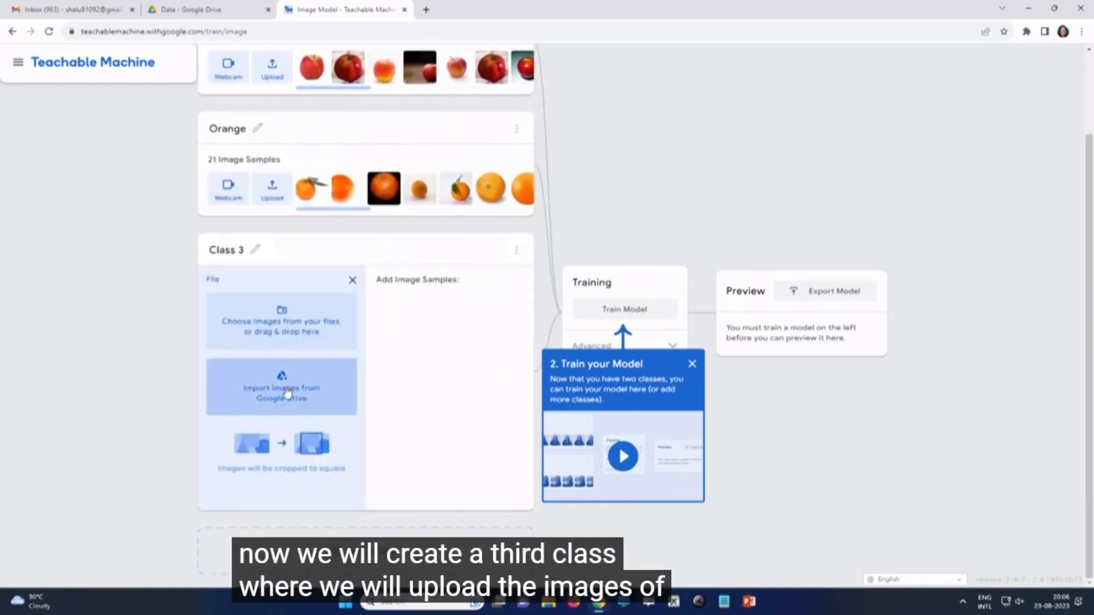
click(281, 388)
text(Banana)
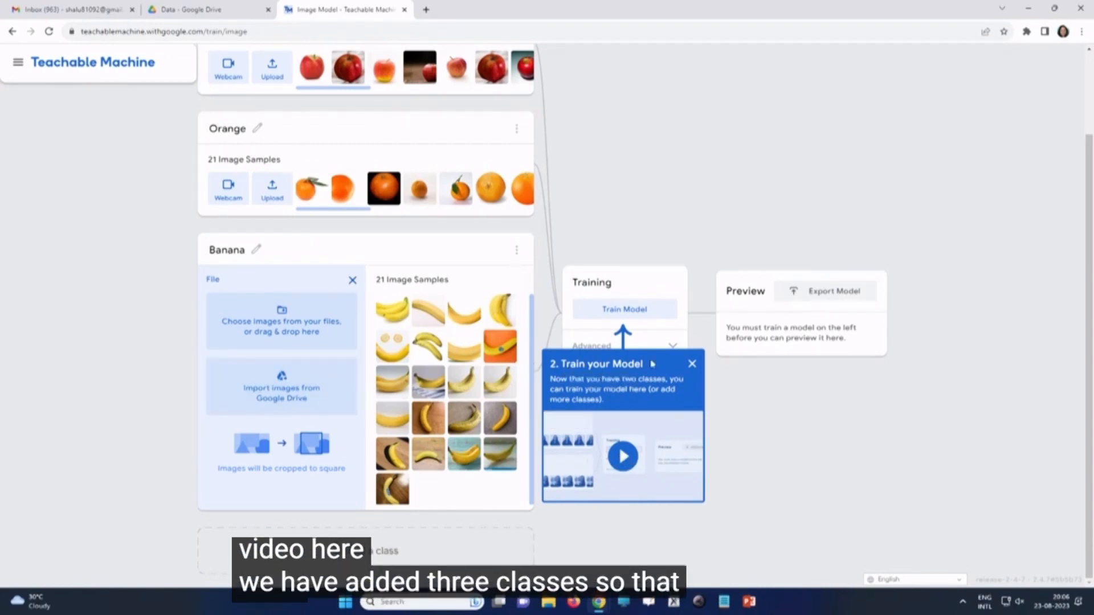
mouse_move(713, 341)
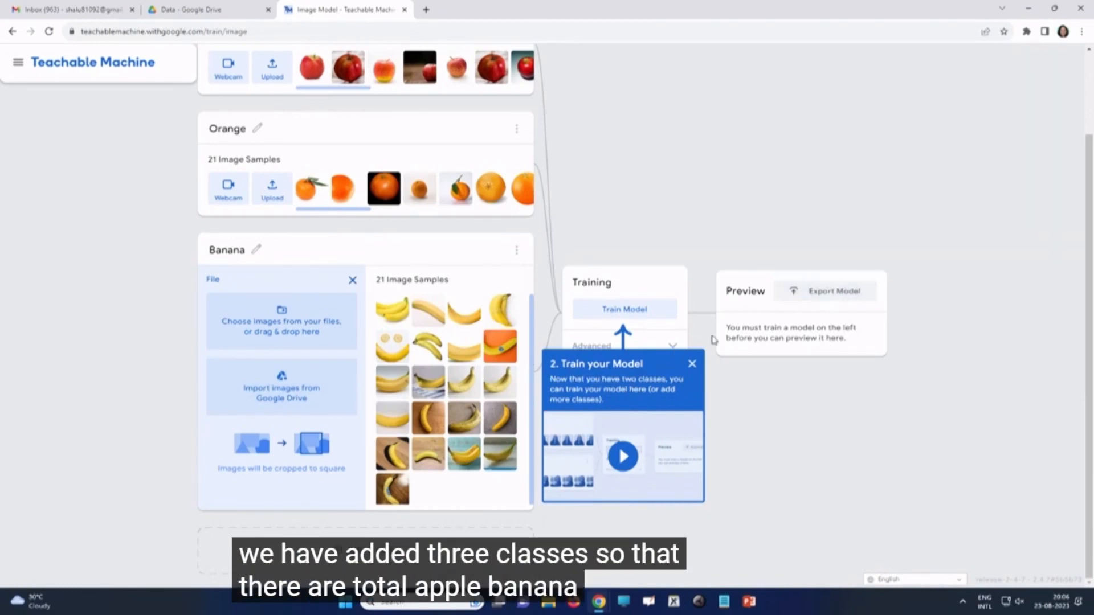
click(691, 363)
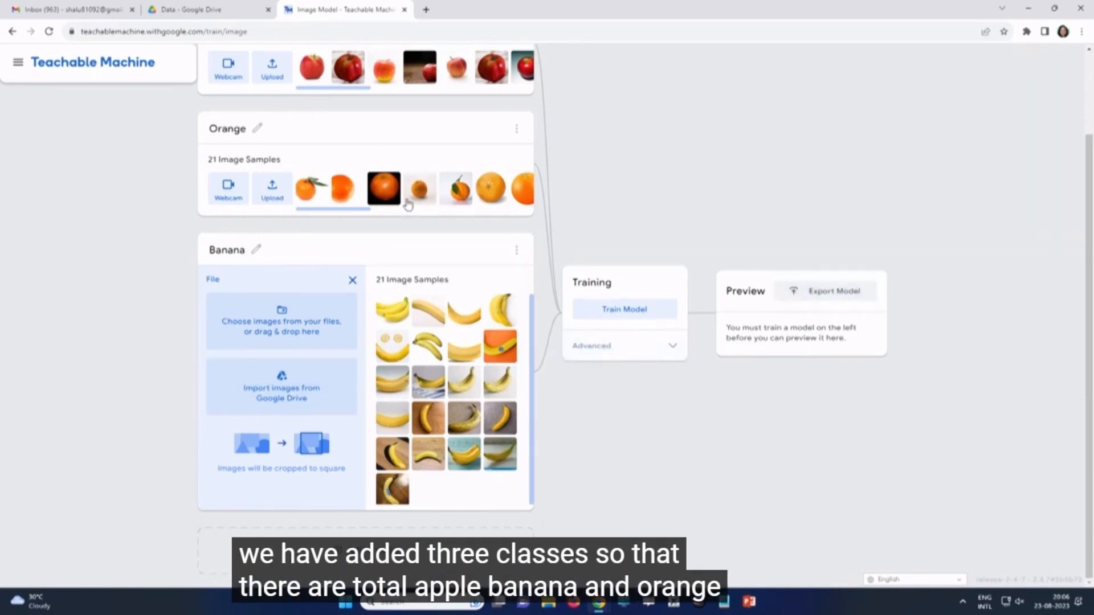
mouse_move(466, 305)
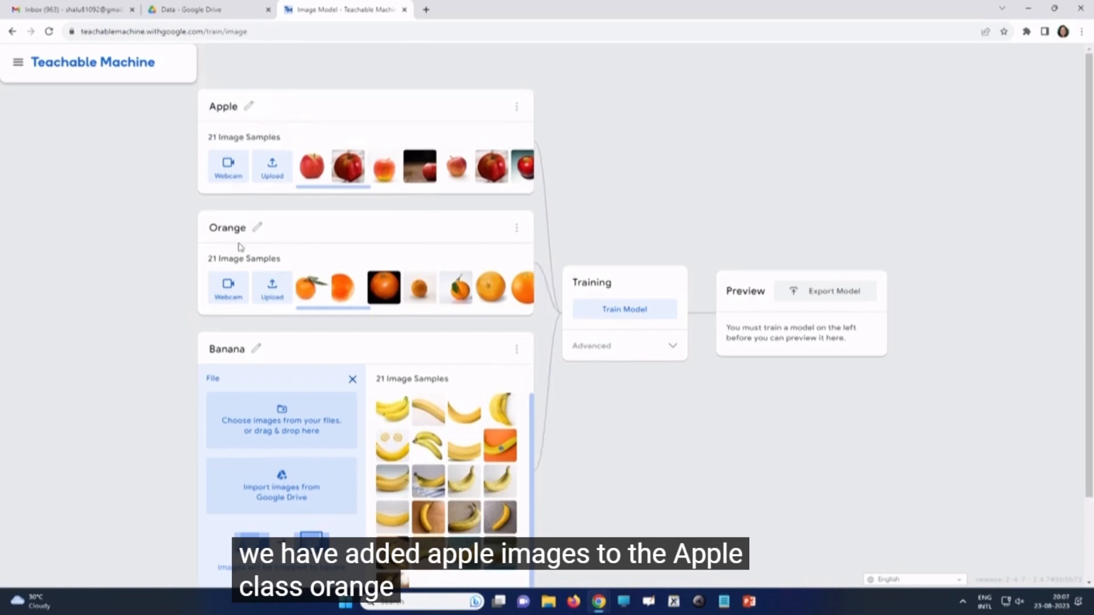
scroll(down, 3)
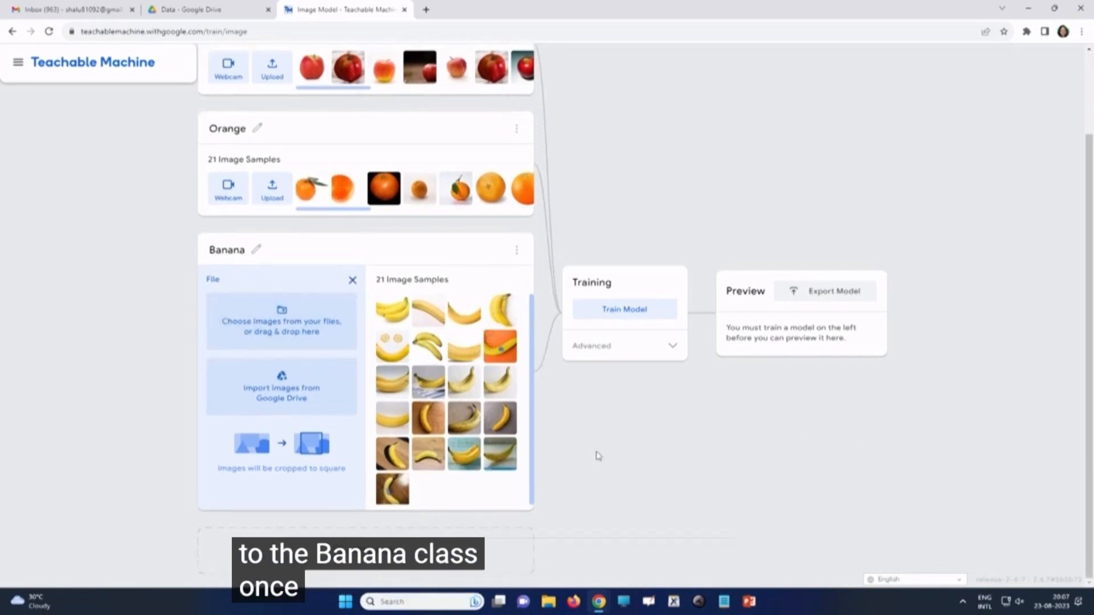
mouse_move(659, 330)
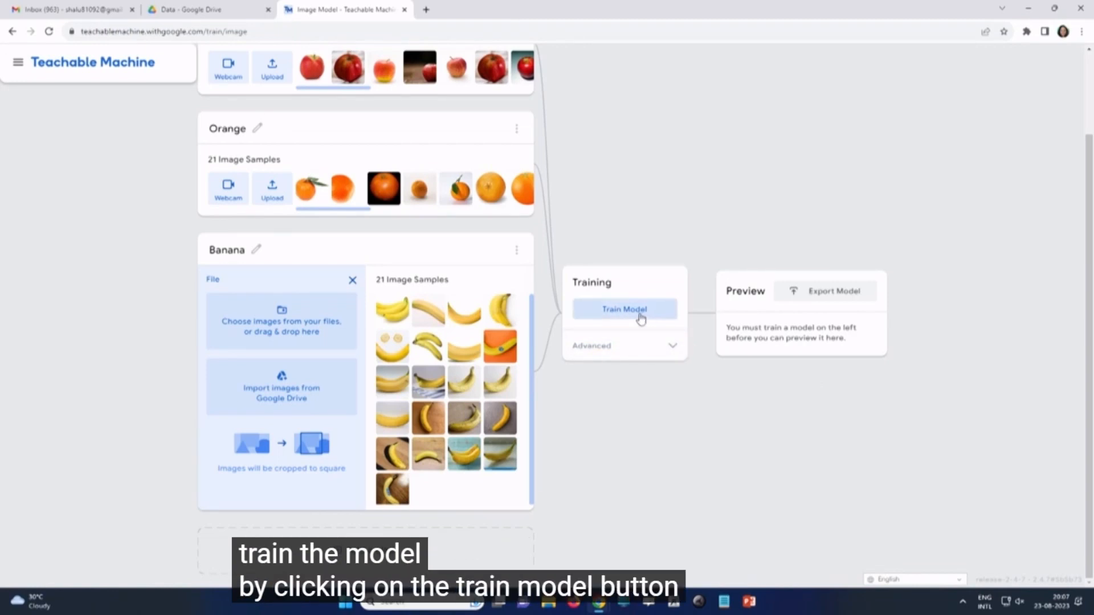
Train the three-class fruit model and dismiss the Export your model tip
click(623, 309)
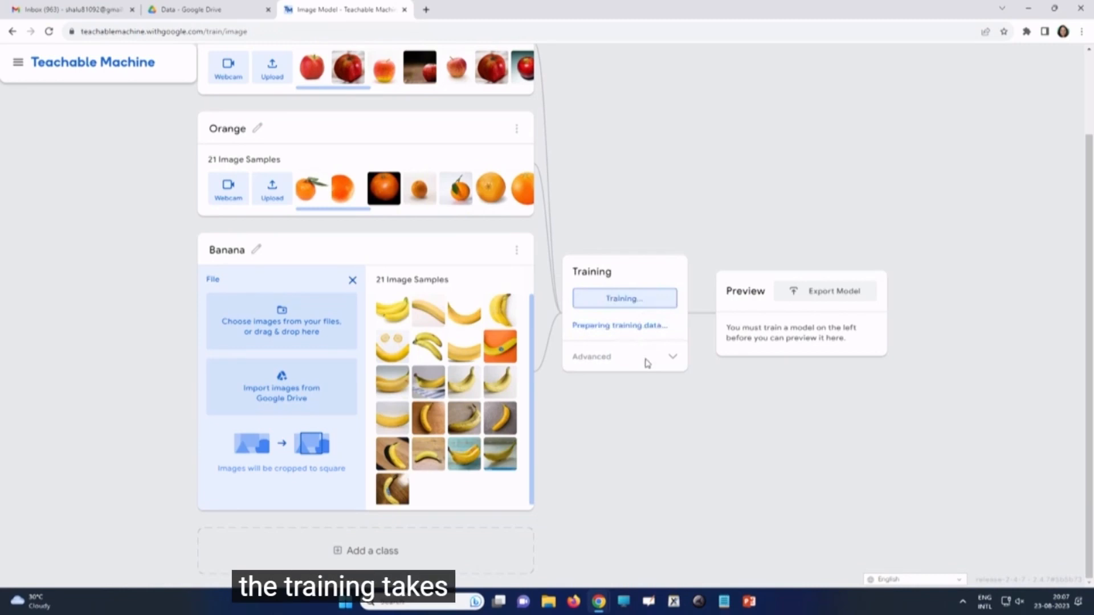
mouse_move(695, 394)
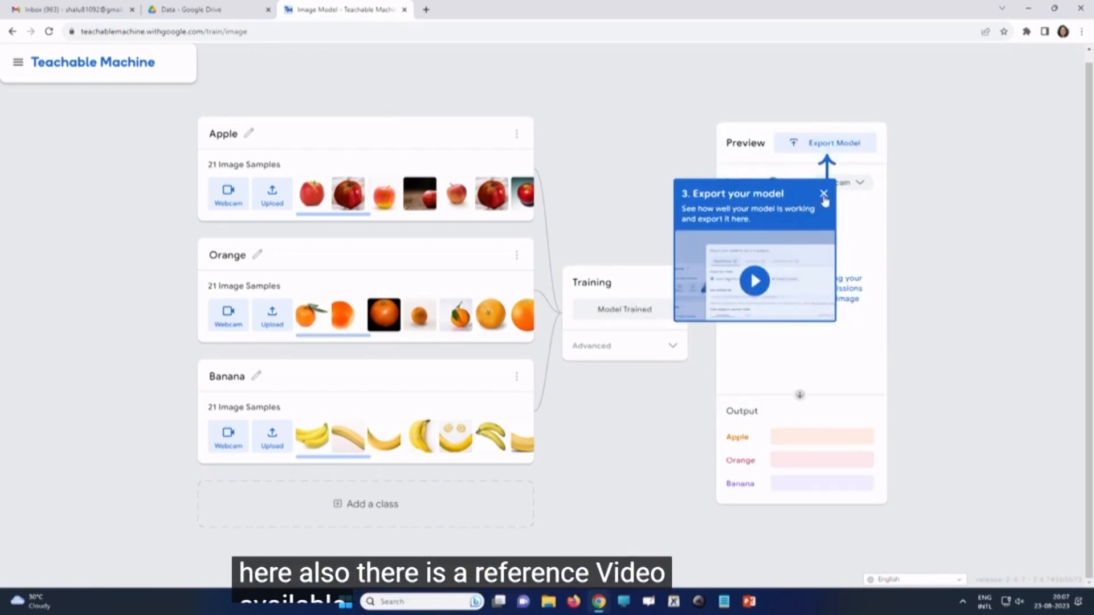
click(824, 193)
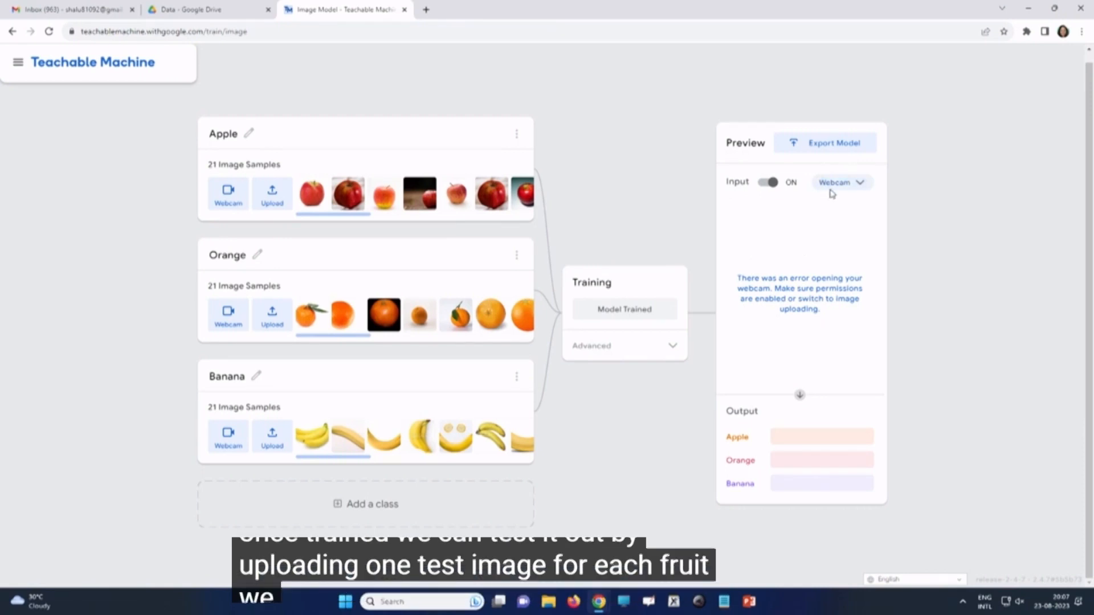
Set Preview input to File and load orange.jpeg from Drive's Testimages folder
click(841, 182)
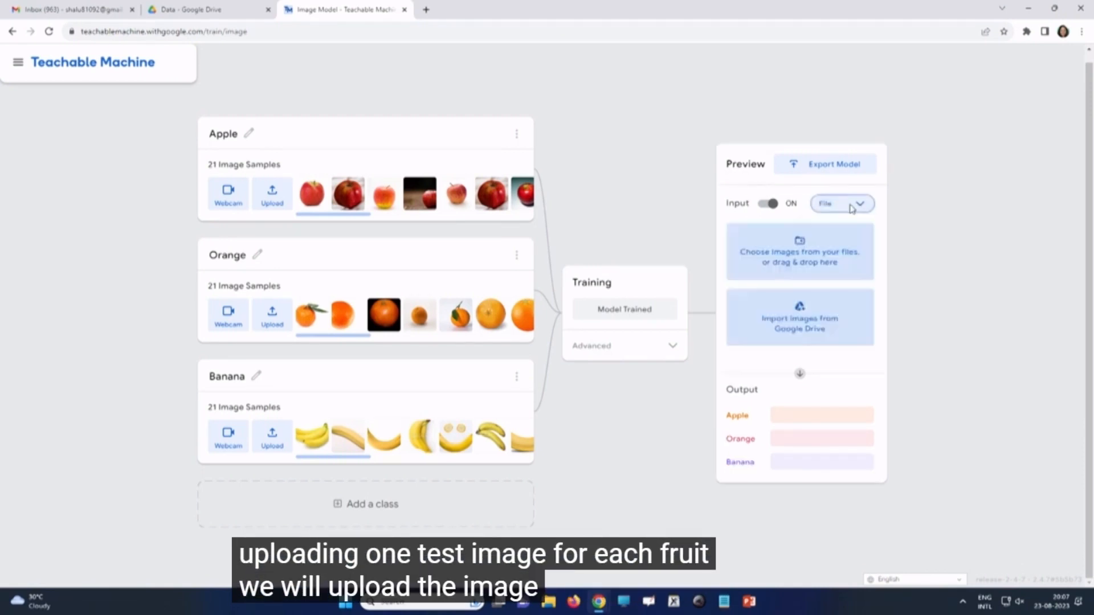
click(799, 317)
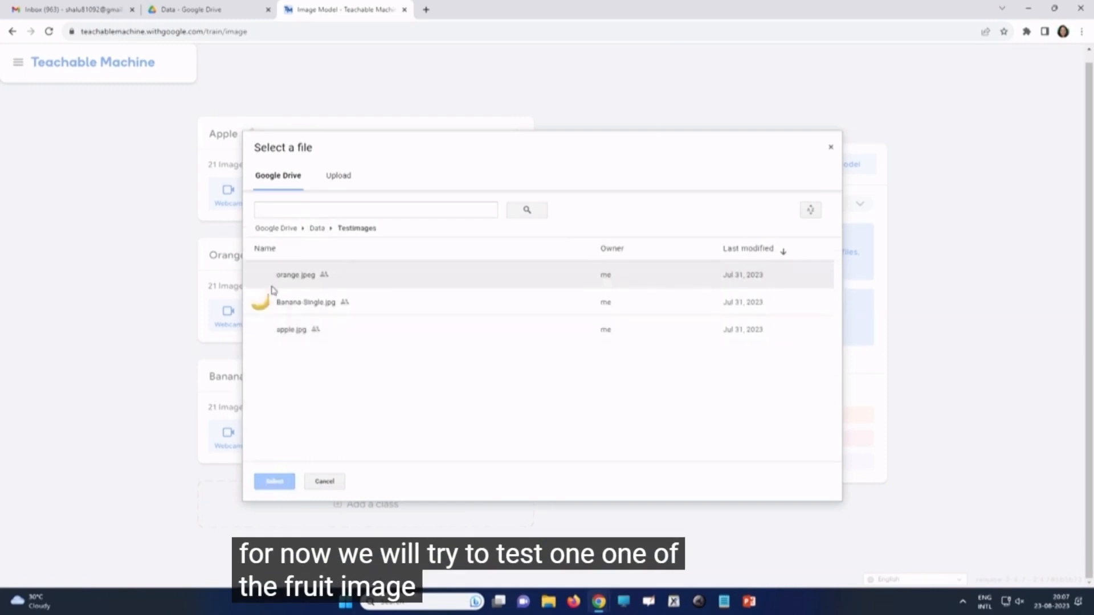
click(296, 274)
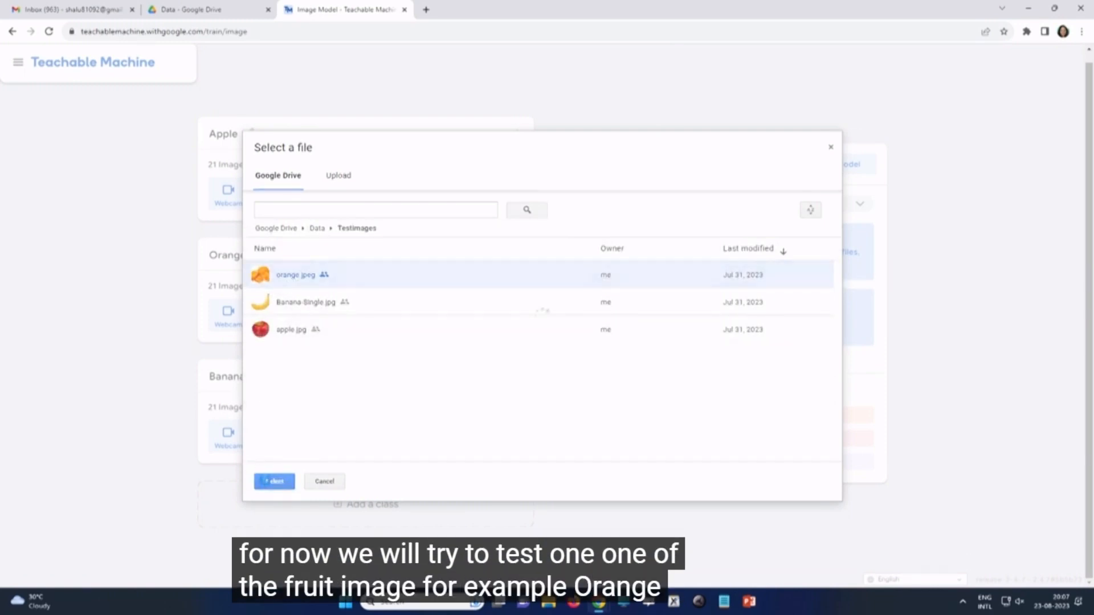
click(274, 482)
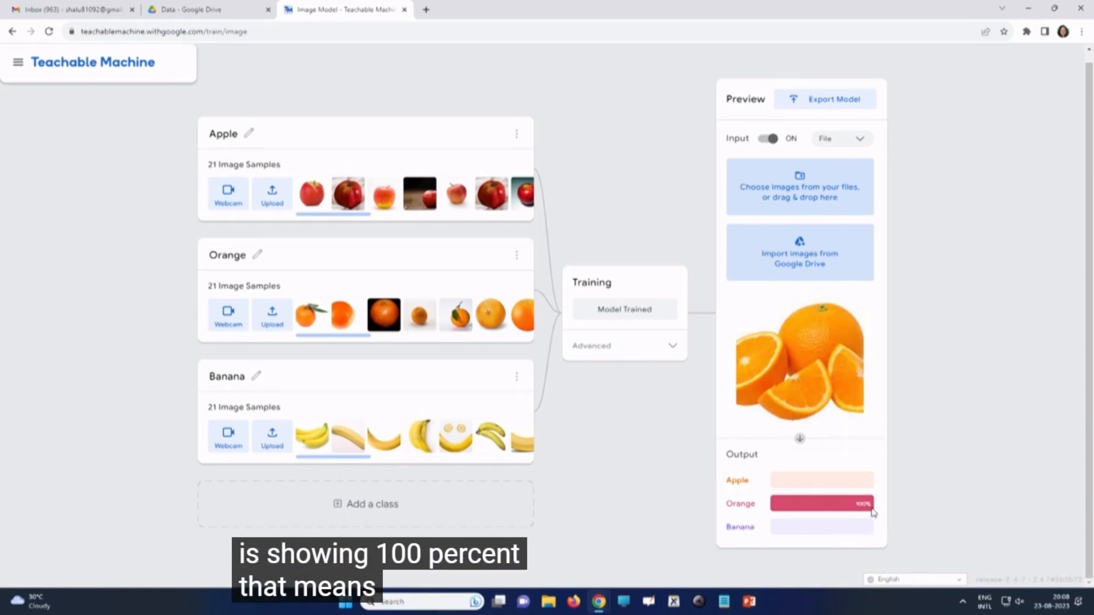
mouse_move(786, 482)
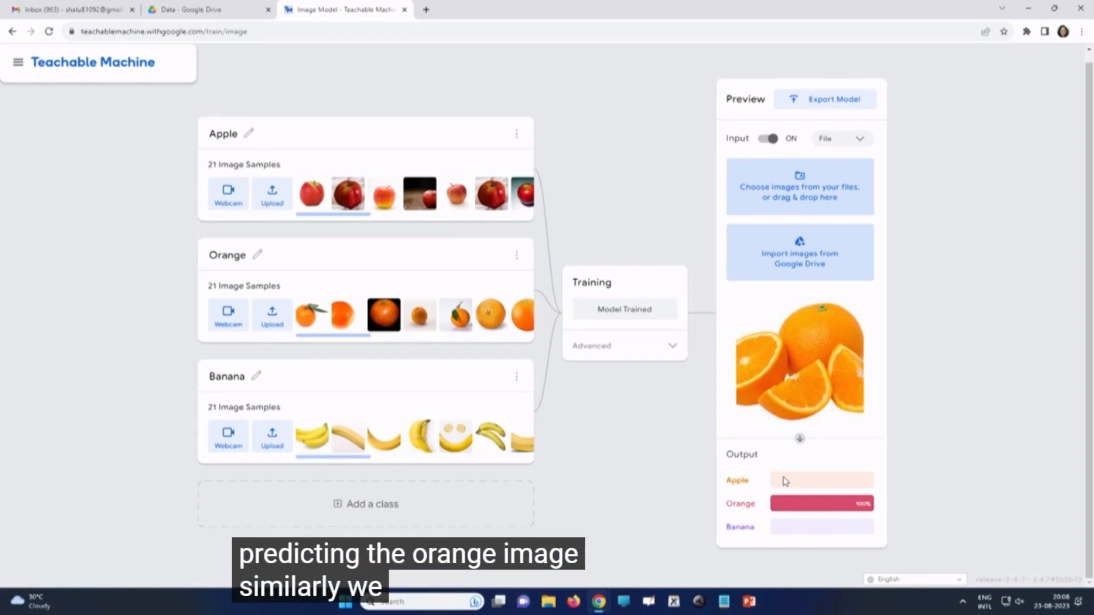
mouse_move(863, 383)
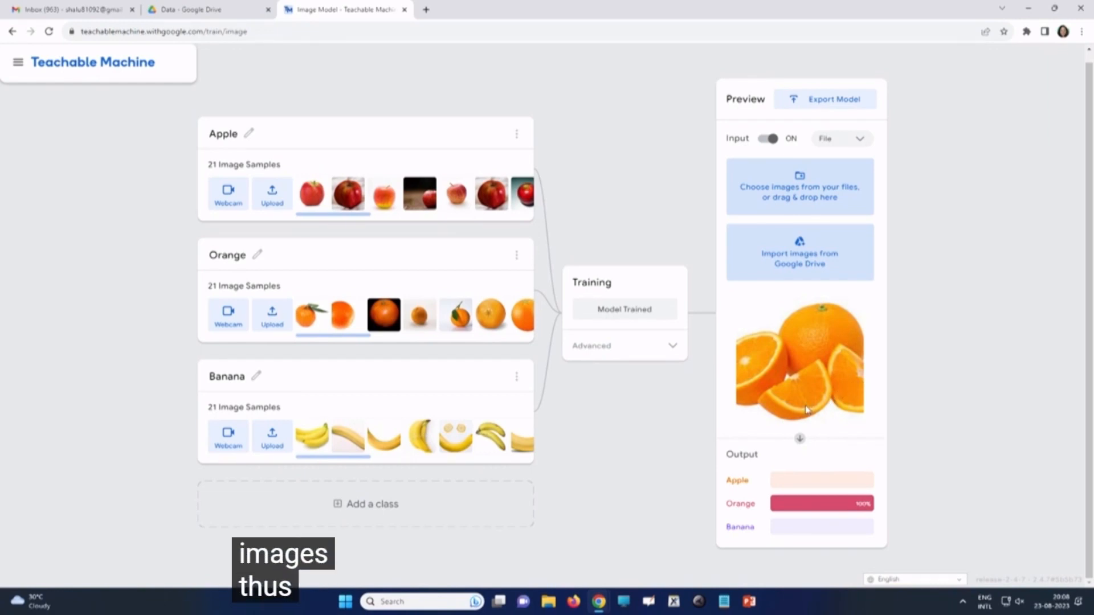
mouse_move(841, 333)
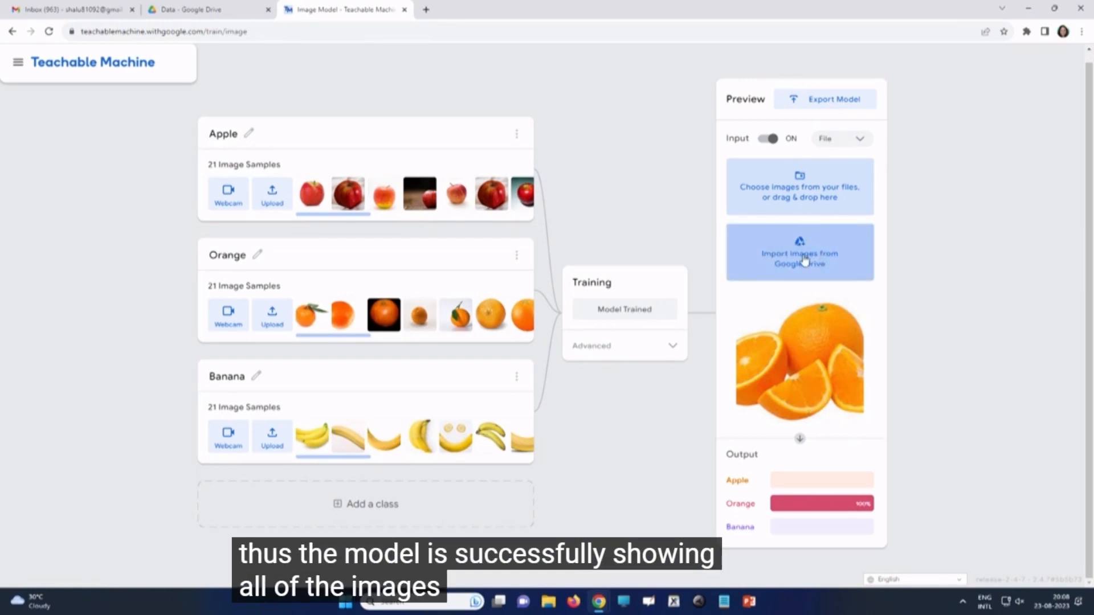
Reopen the Google Drive picker in Preview and browse into the Data folder
click(800, 252)
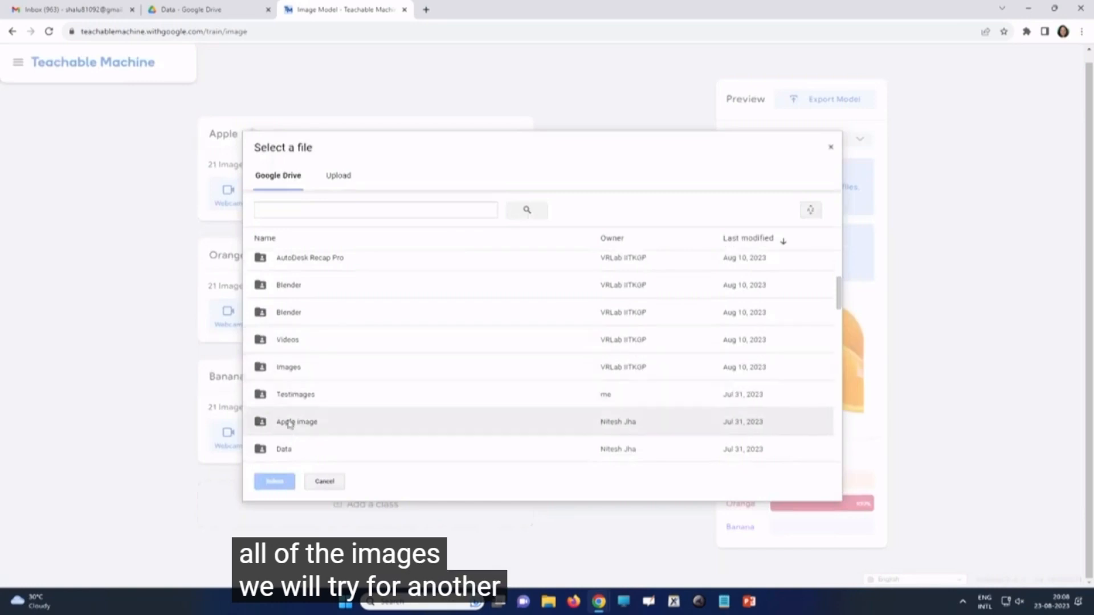
double_click(284, 449)
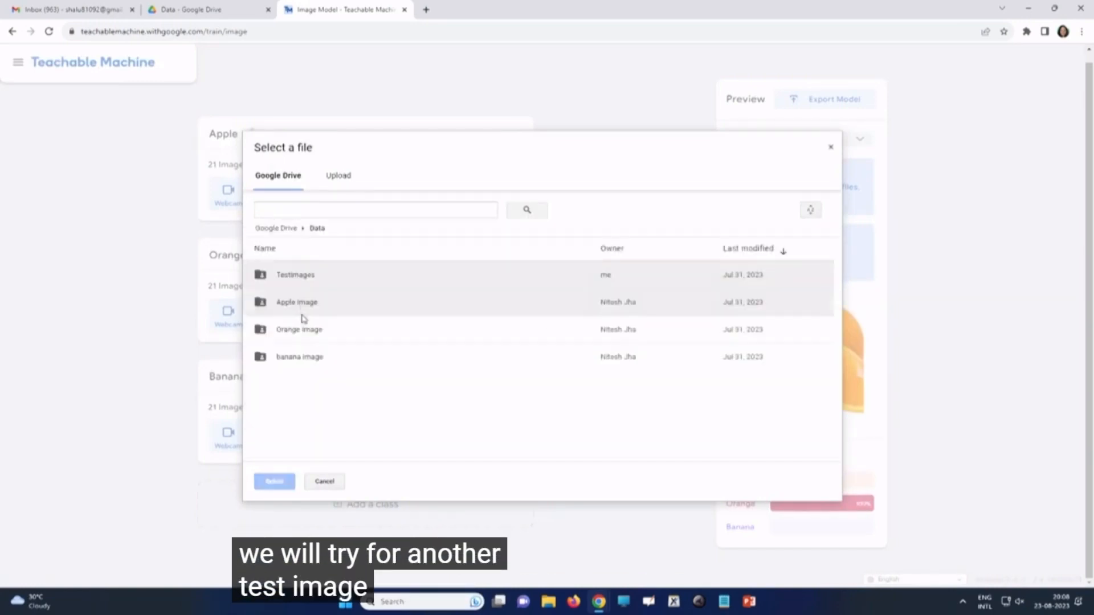